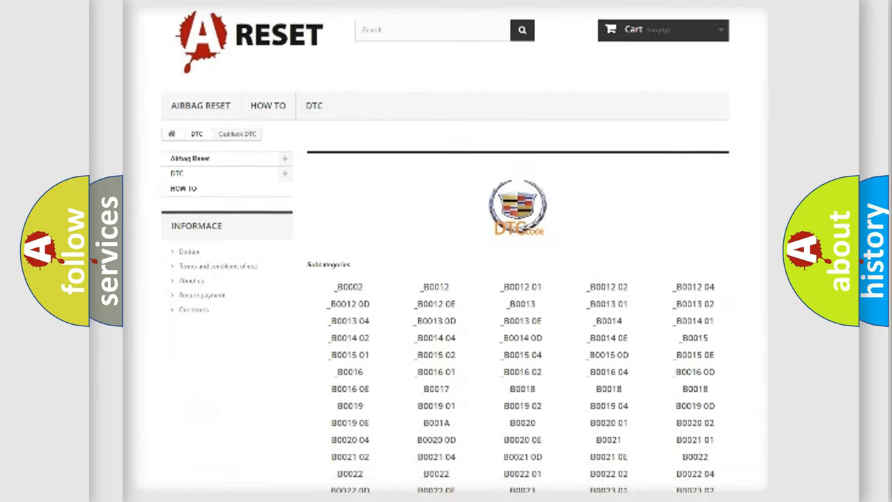
pyautogui.scroll(-3)
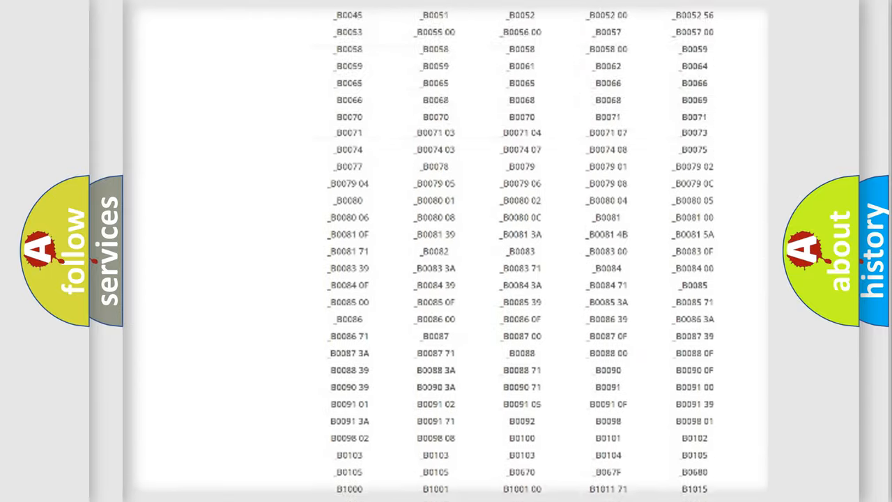
pyautogui.scroll(3)
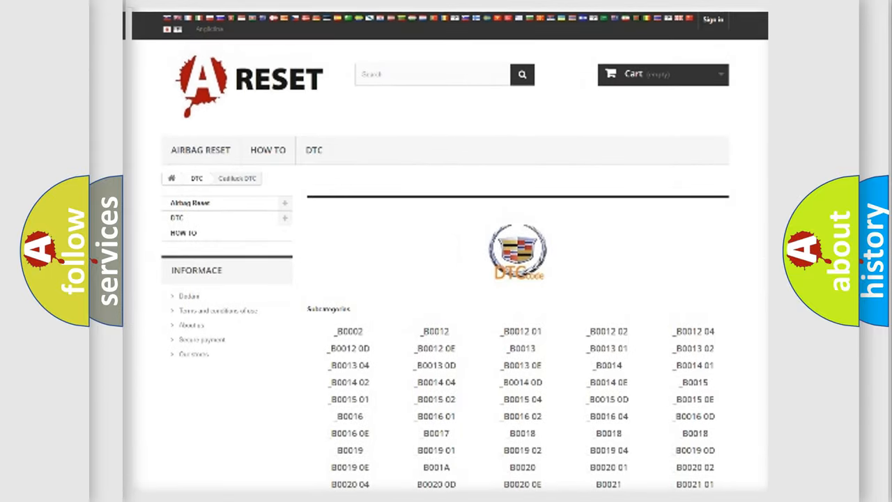